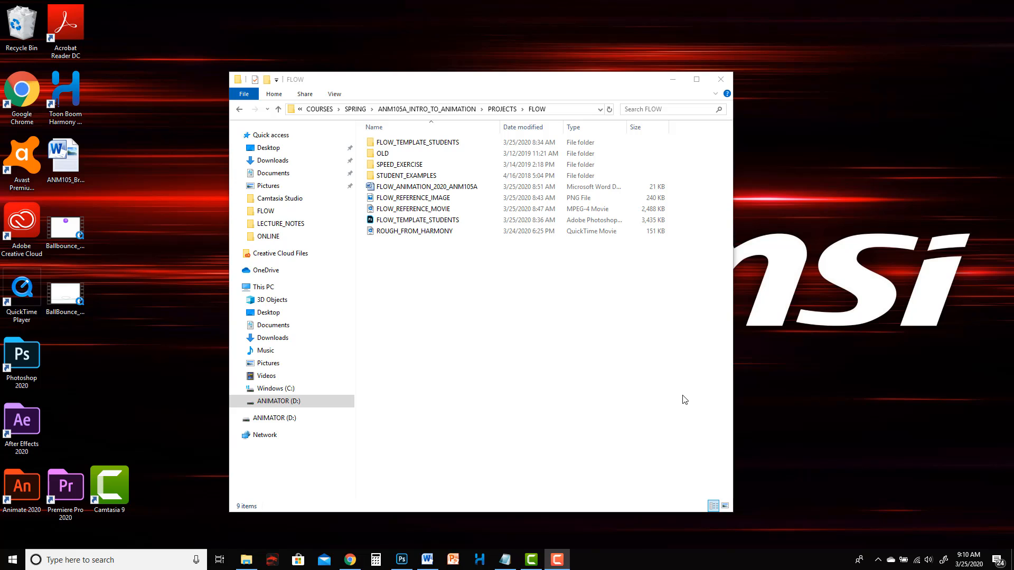
mouse_move(588, 358)
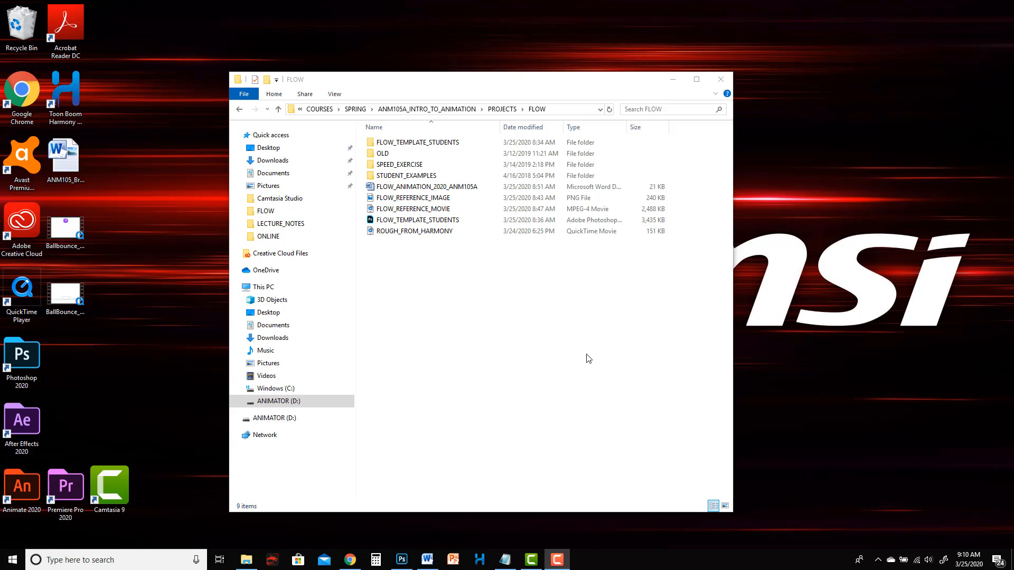
mouse_move(518, 362)
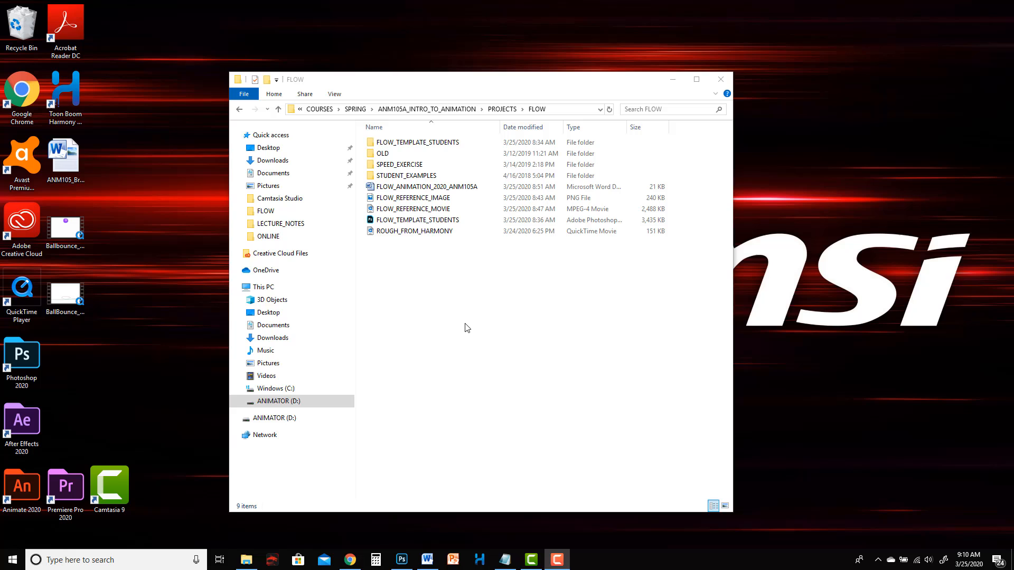
mouse_move(537, 98)
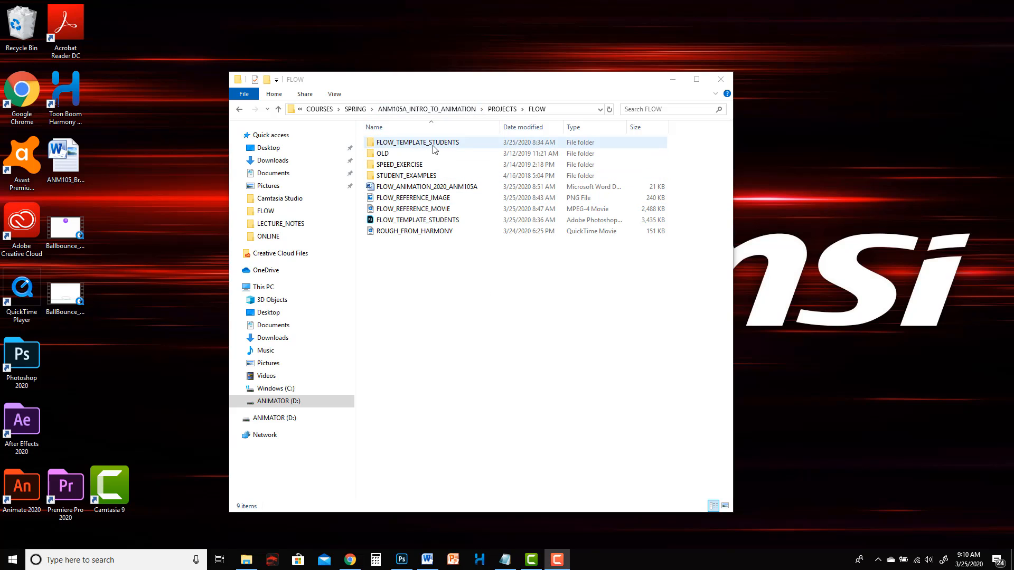
Check FLOW_TEMPLATE_STUDENTS' contents, then create its zipped copy in the FLOW folder
double_click(417, 142)
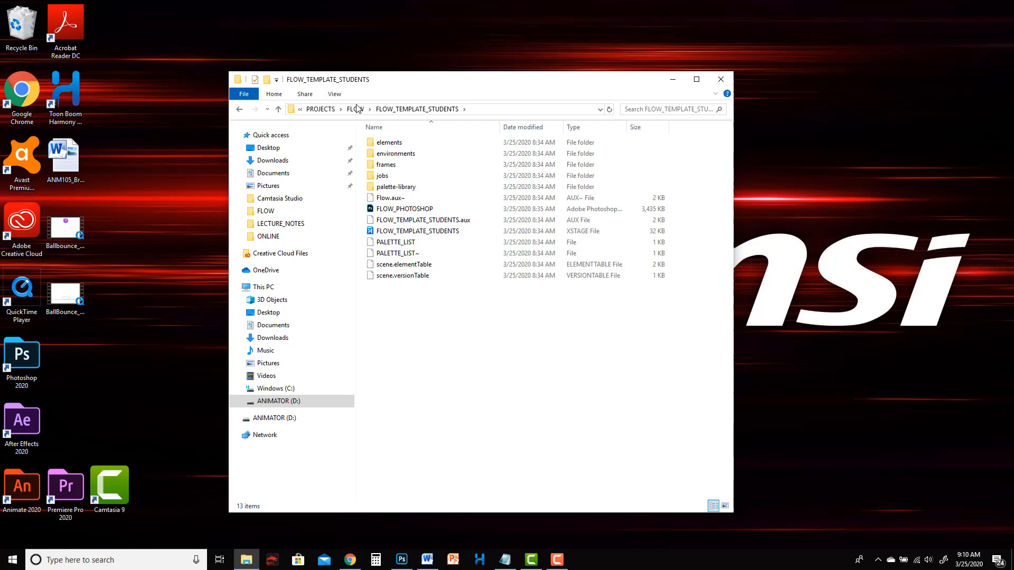
click(354, 109)
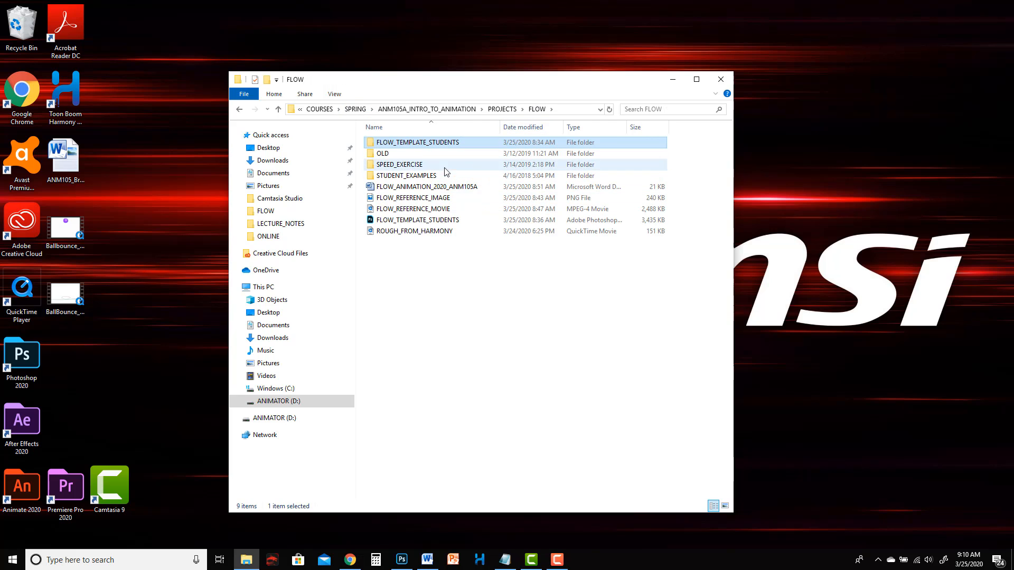
mouse_move(418, 142)
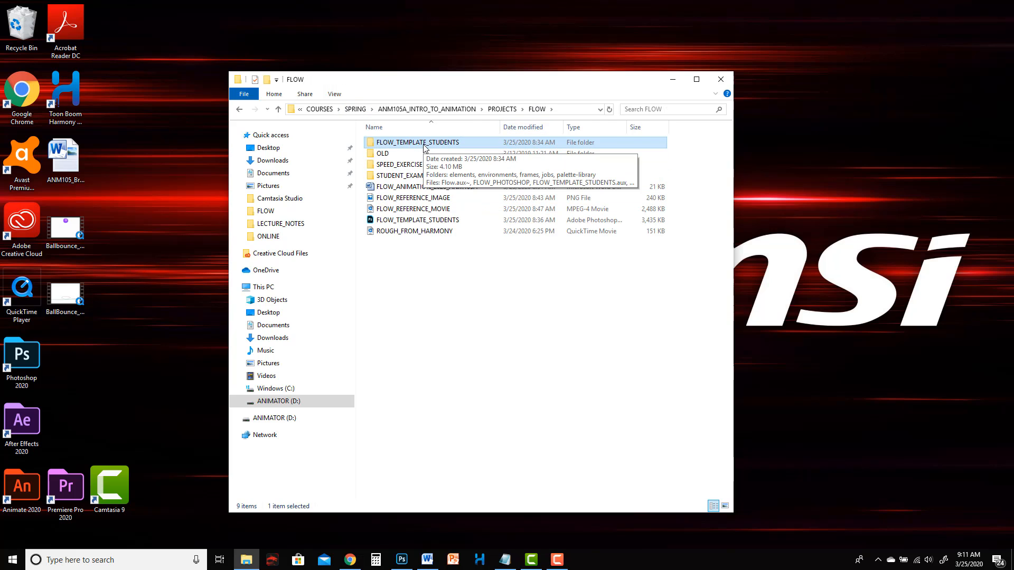
right_click(418, 142)
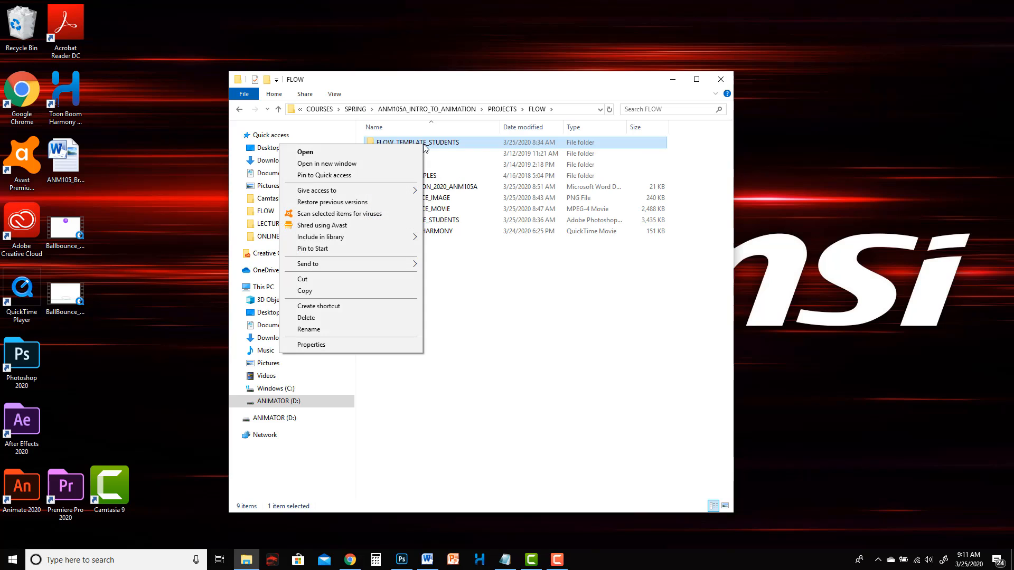
mouse_move(356, 265)
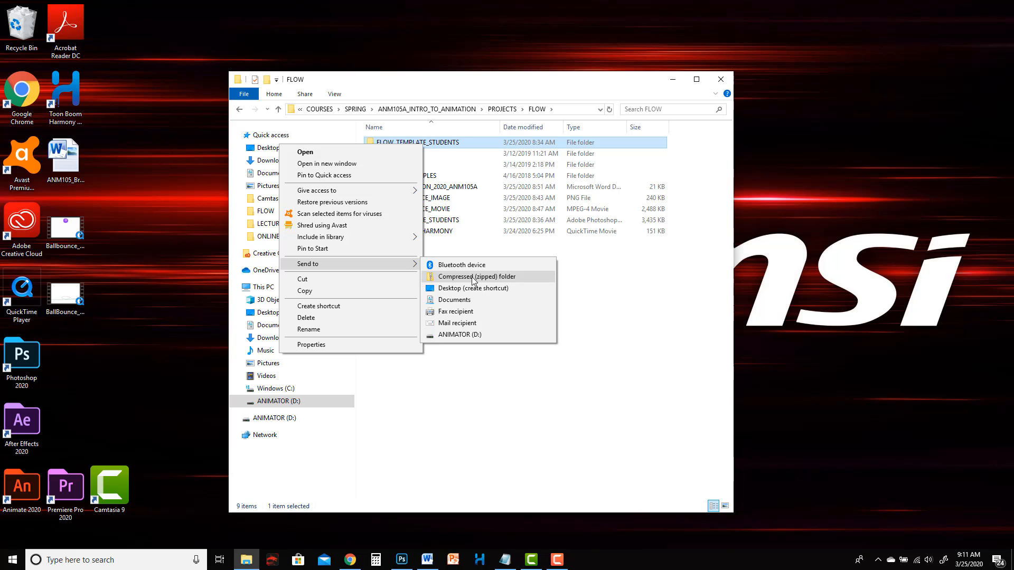
click(476, 276)
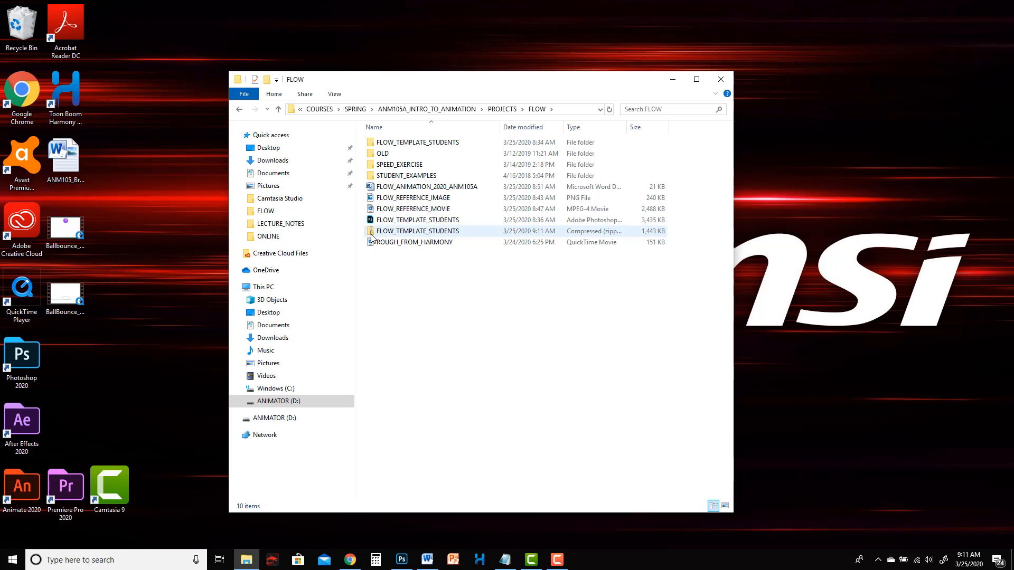
mouse_move(418, 231)
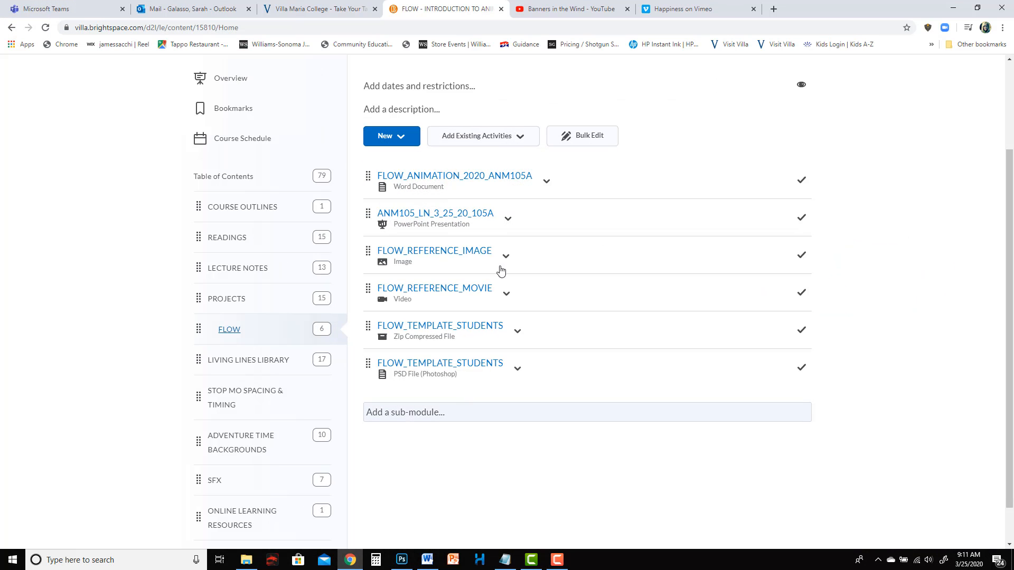
Drag the zipped FLOW_TEMPLATE_STUDENTS file from File Explorer into the Brightspace FLOW module
click(246, 560)
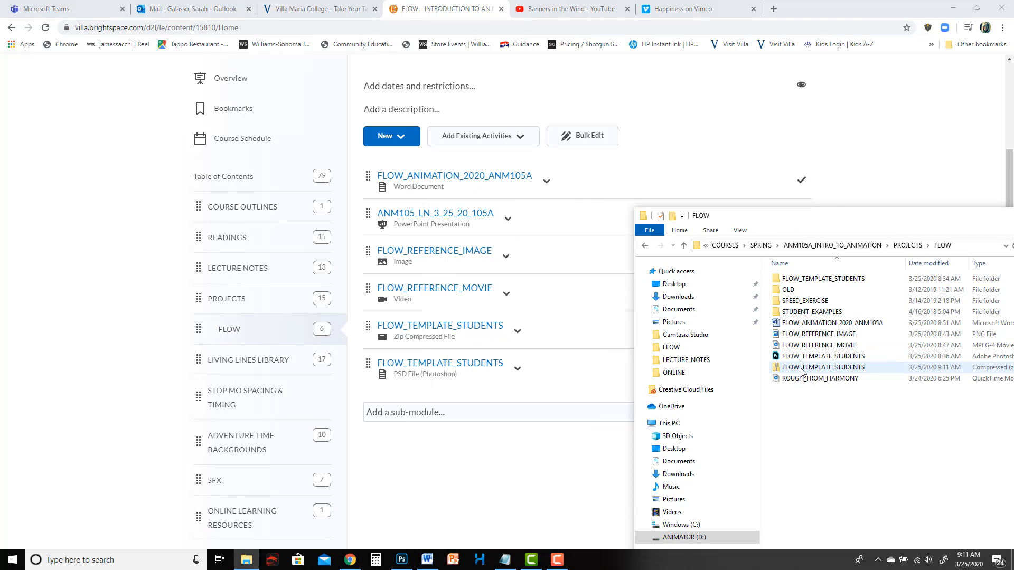
drag(823, 367, 568, 359)
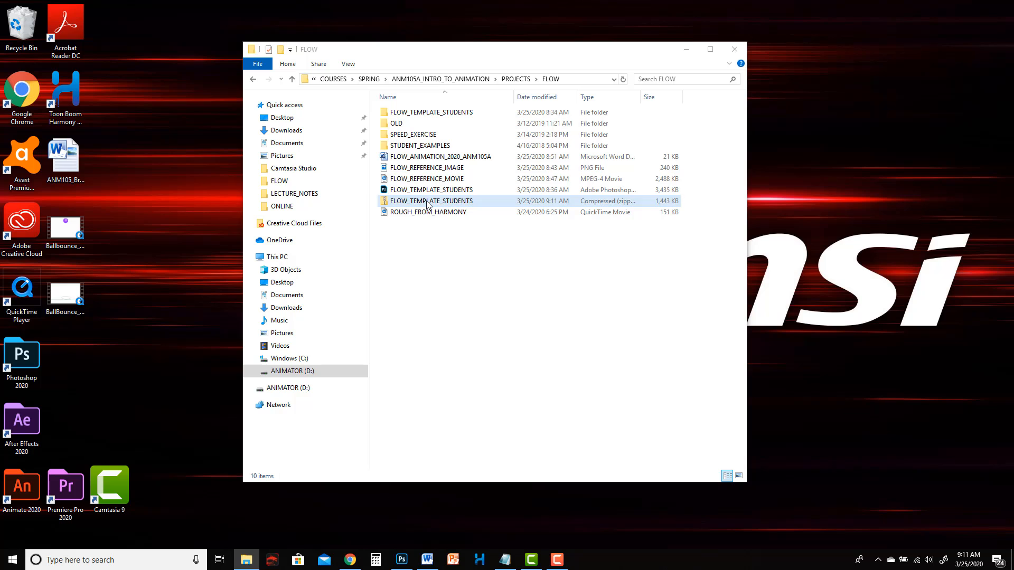
mouse_move(431, 201)
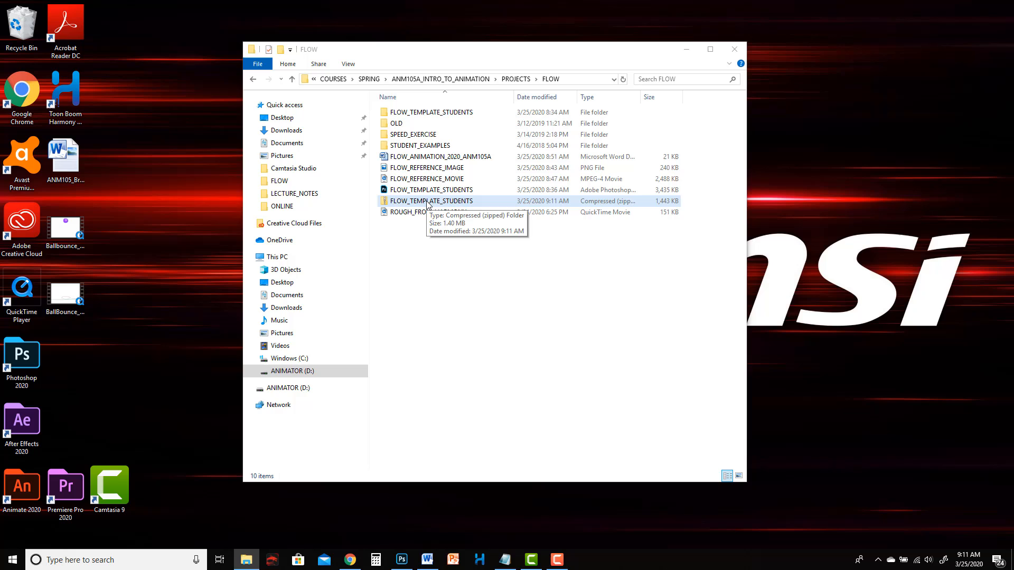
click(429, 201)
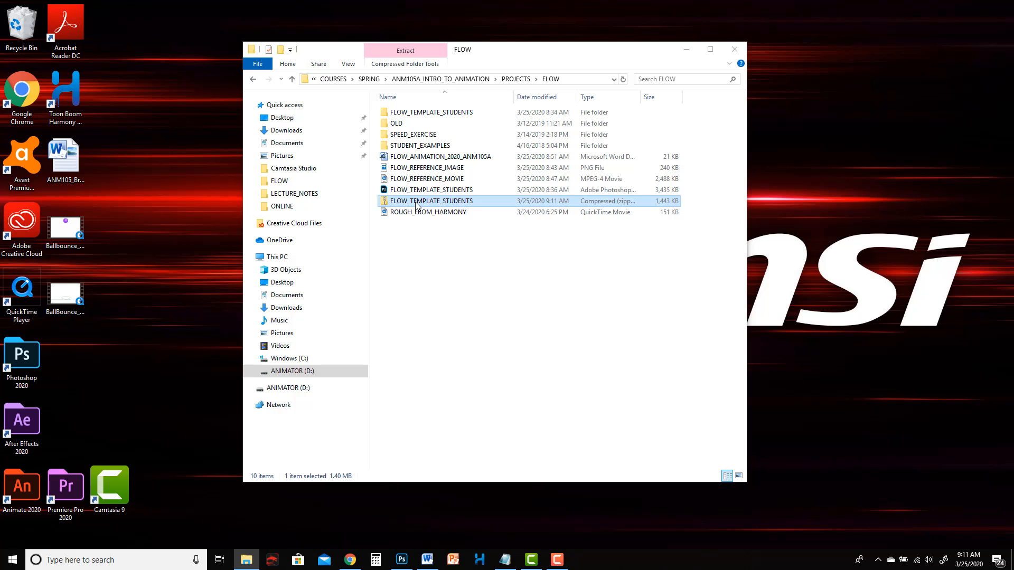
double_click(432, 201)
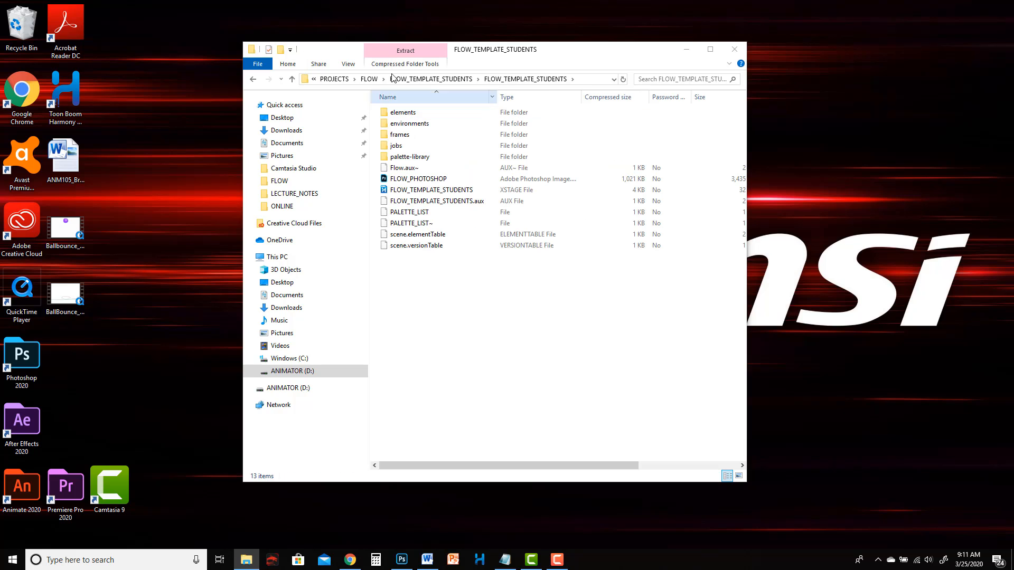
click(368, 78)
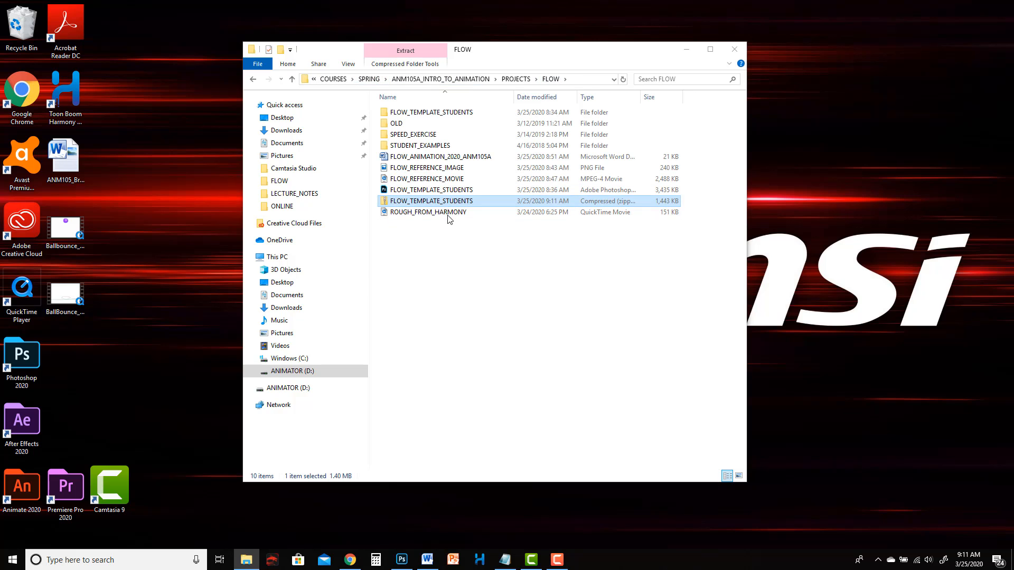
mouse_move(425, 206)
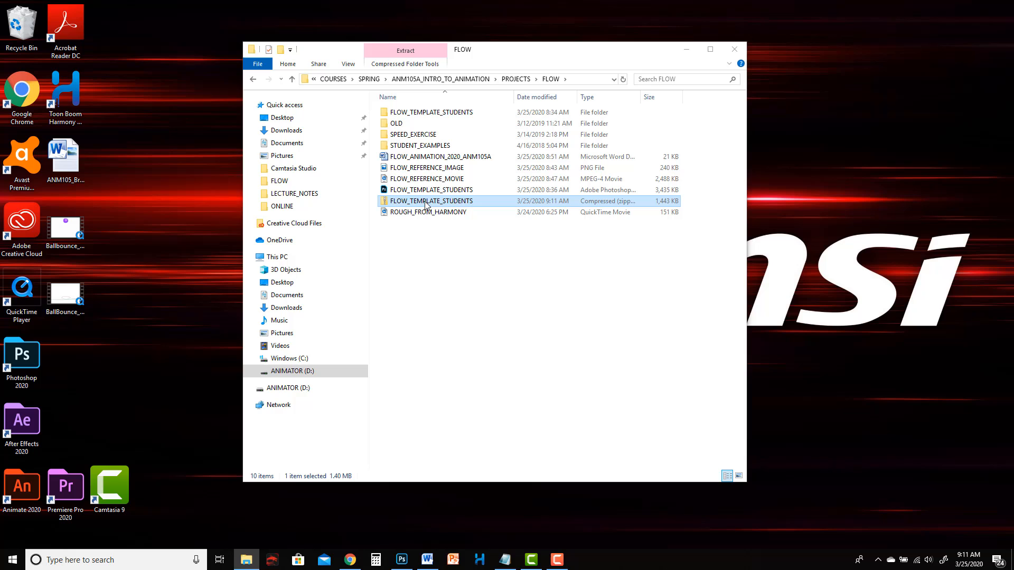
mouse_move(430, 200)
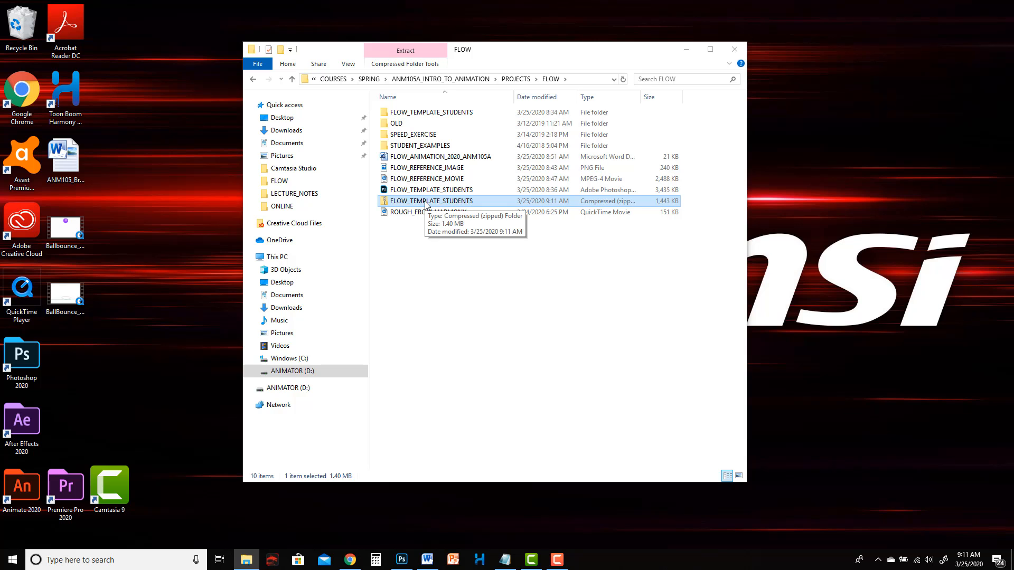
mouse_move(522, 60)
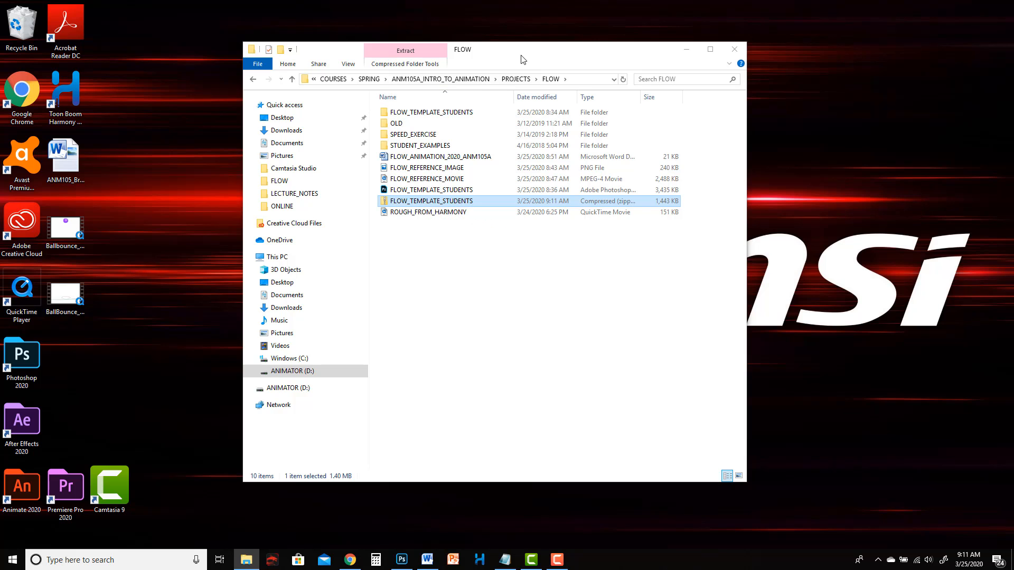
drag(523, 59, 700, 70)
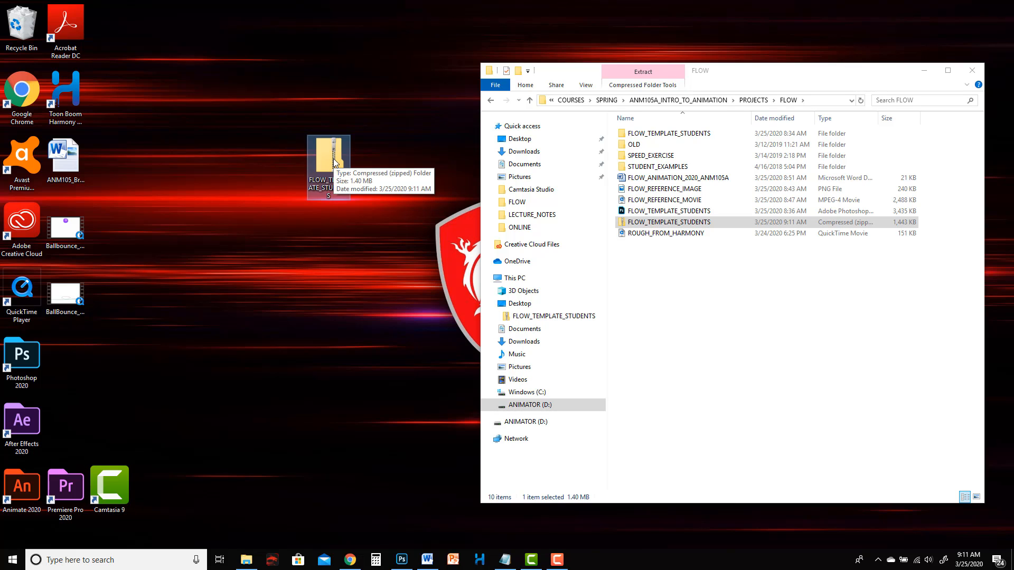
Bring up the actions menu for the zipped FLOW_TEMPLATE_STUDENTS copy on the desktop
right_click(328, 161)
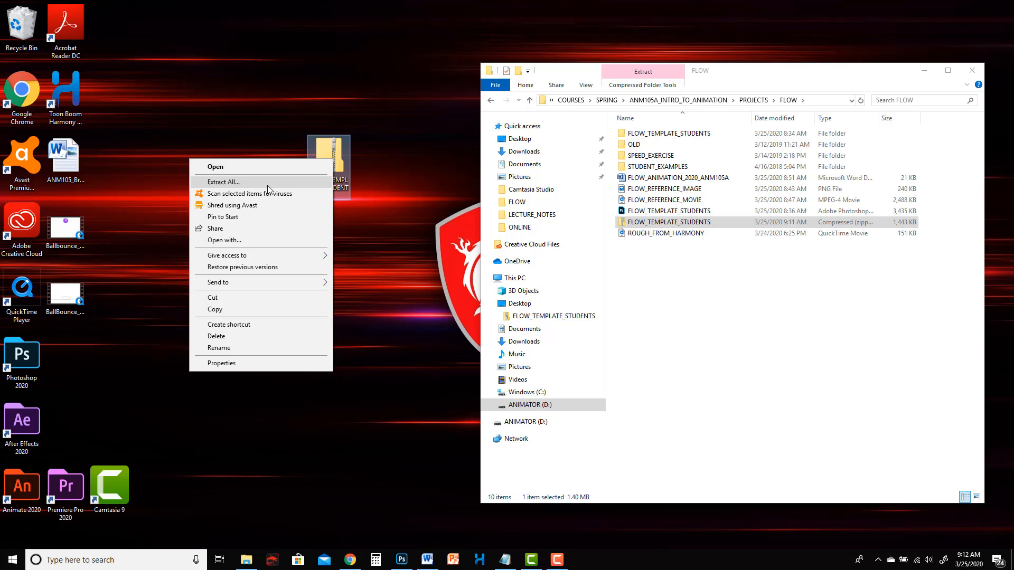
Extract the desktop zip into a FLOW_TEMPLATE_STUDENTS folder, open it, and close the duplicate window
click(222, 181)
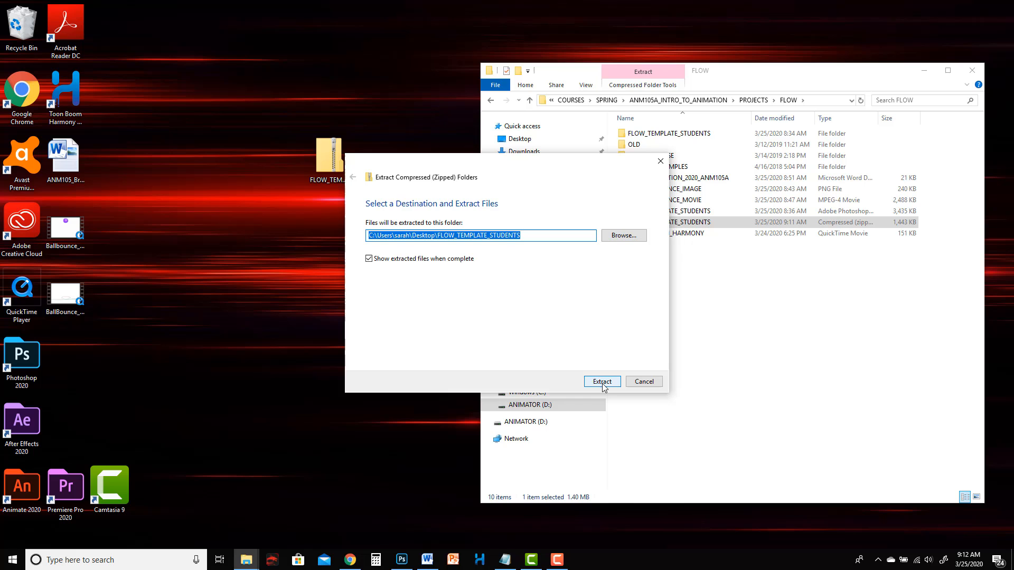
click(601, 381)
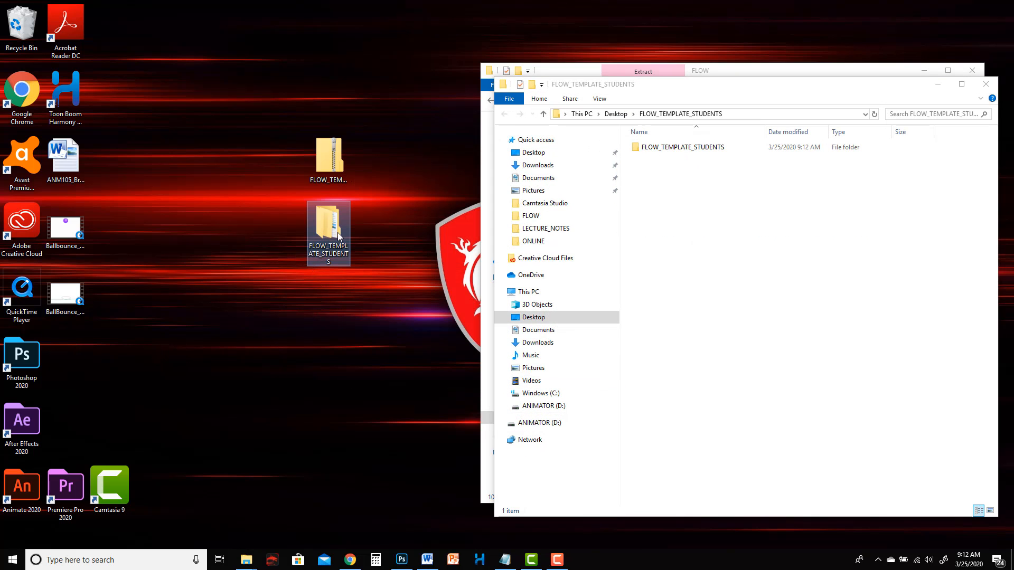
double_click(328, 233)
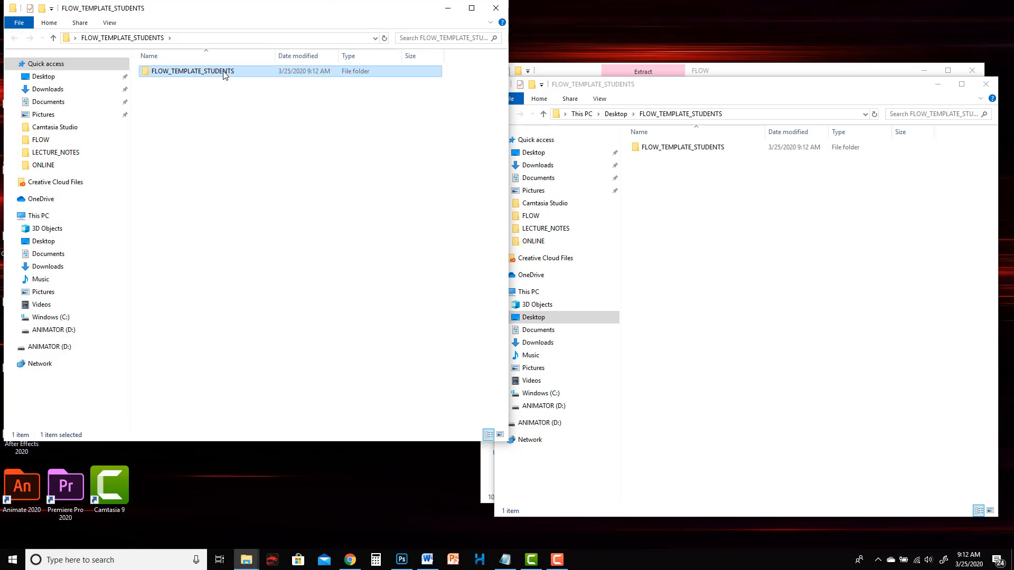
click(495, 8)
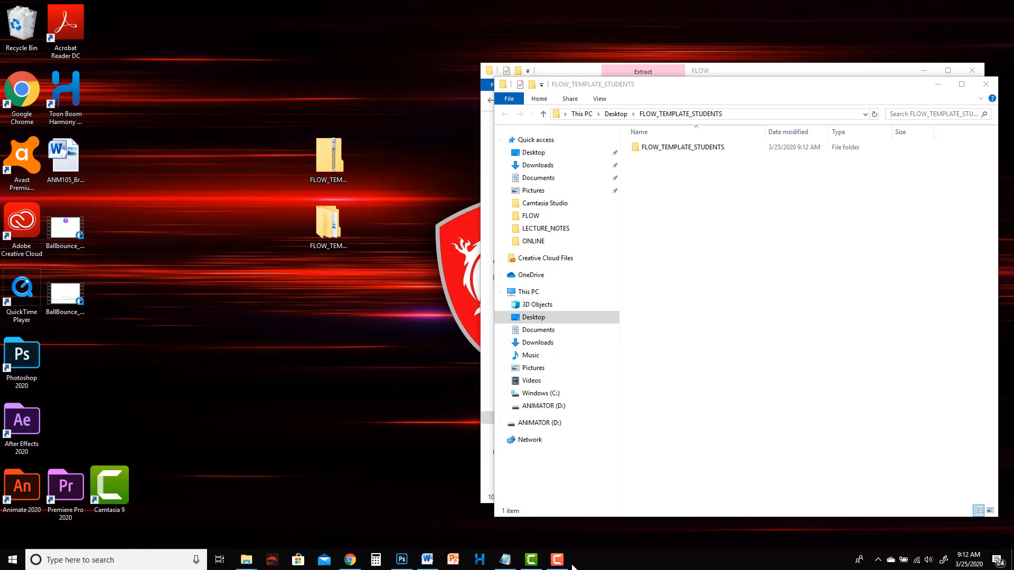
click(556, 559)
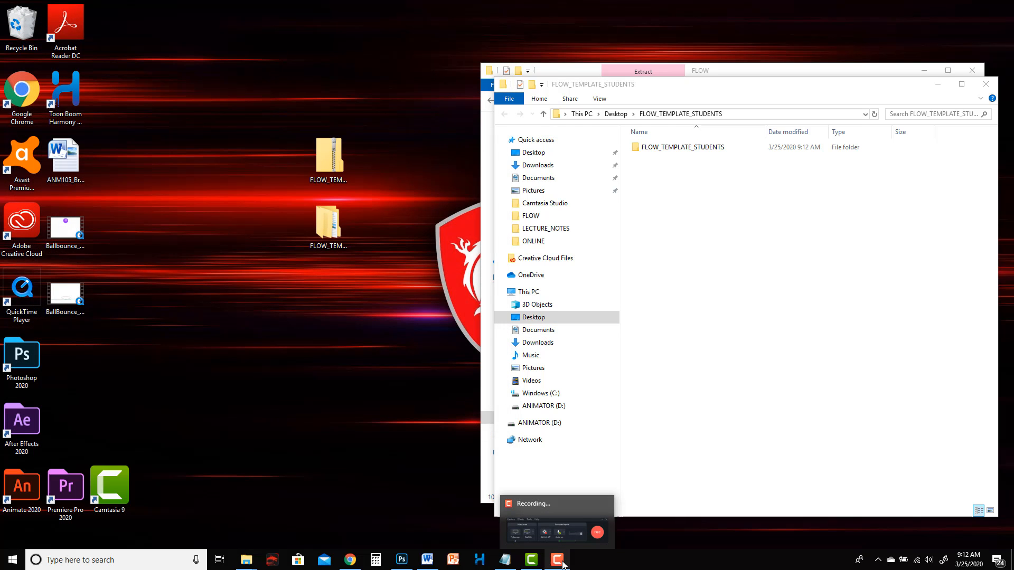